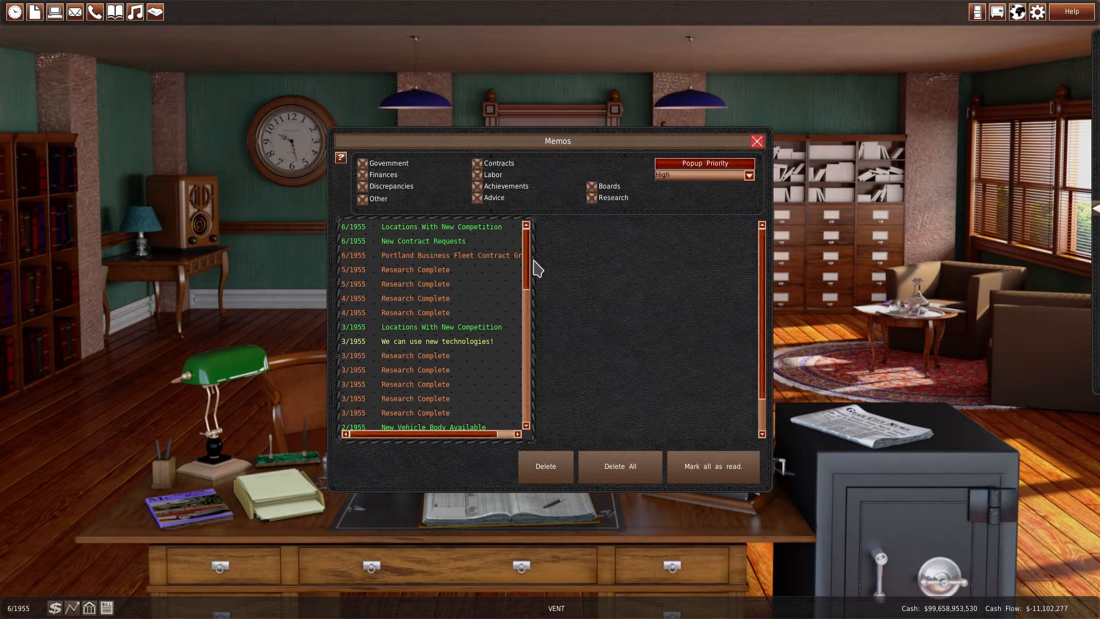
Step: Display the 'Portland Business Fleet Contract Granted' memo requiring 13 vehicles monthly
{"action": "left_click", "coordinate": [450, 255]}
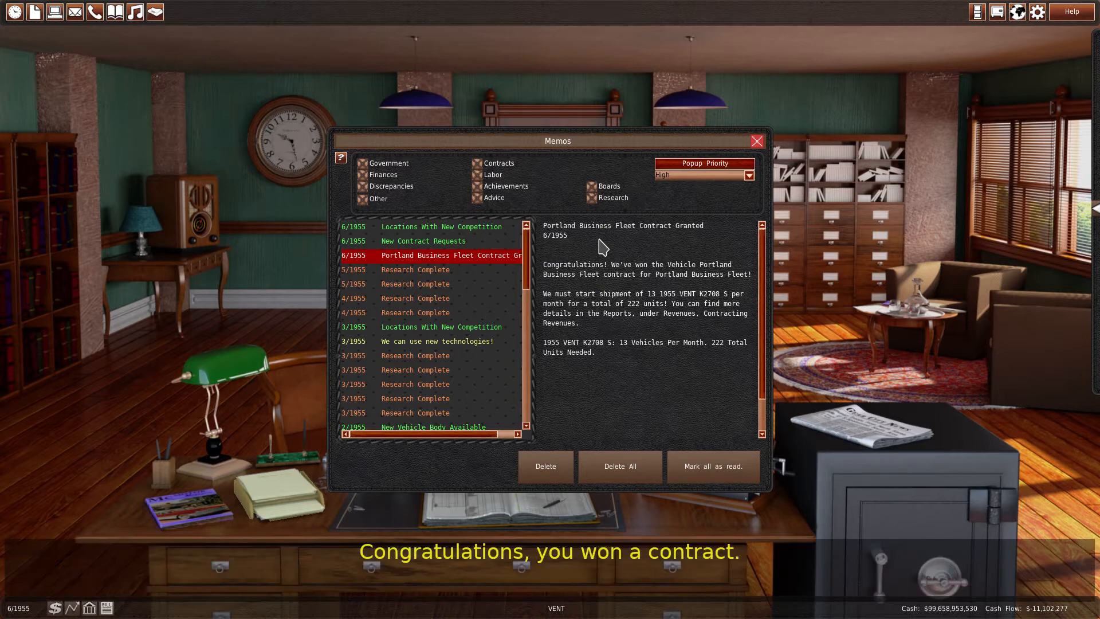
{"action": "mouse_move", "coordinate": [612, 241]}
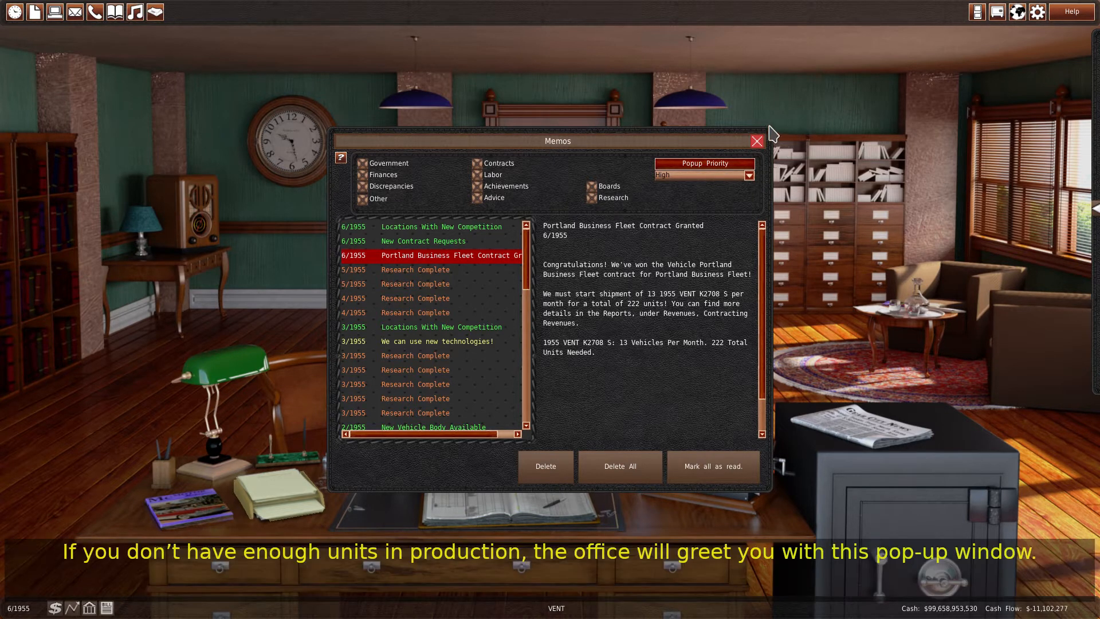
Step: Leave the memos and accept the Unassigned Contracts prompt to reach Assign Contracts
{"action": "left_click", "coordinate": [756, 140]}
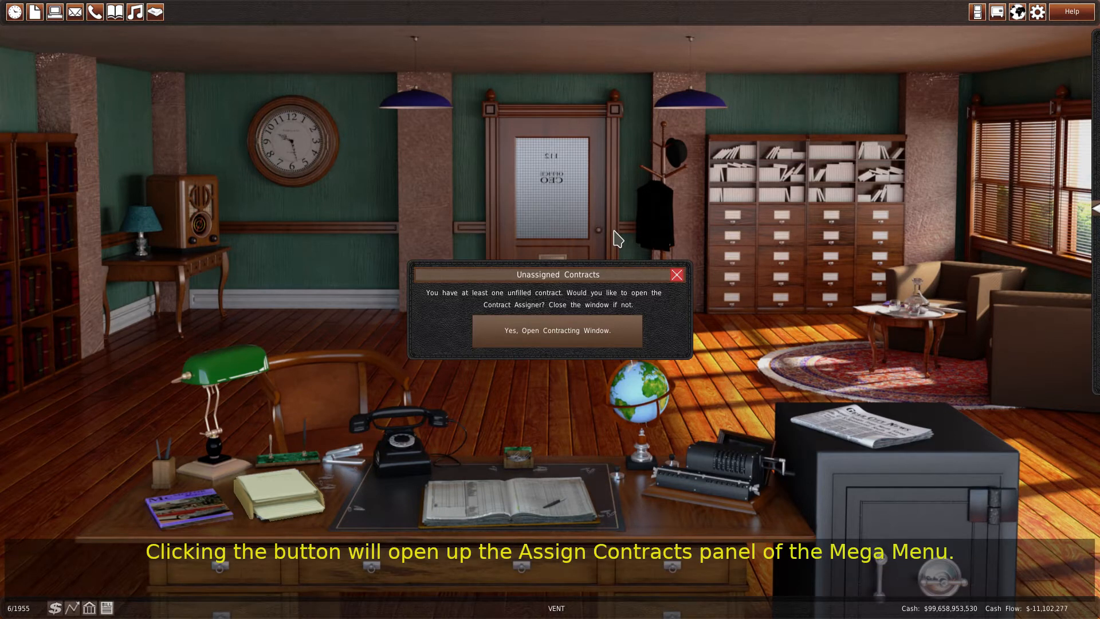
{"action": "left_click", "coordinate": [556, 330]}
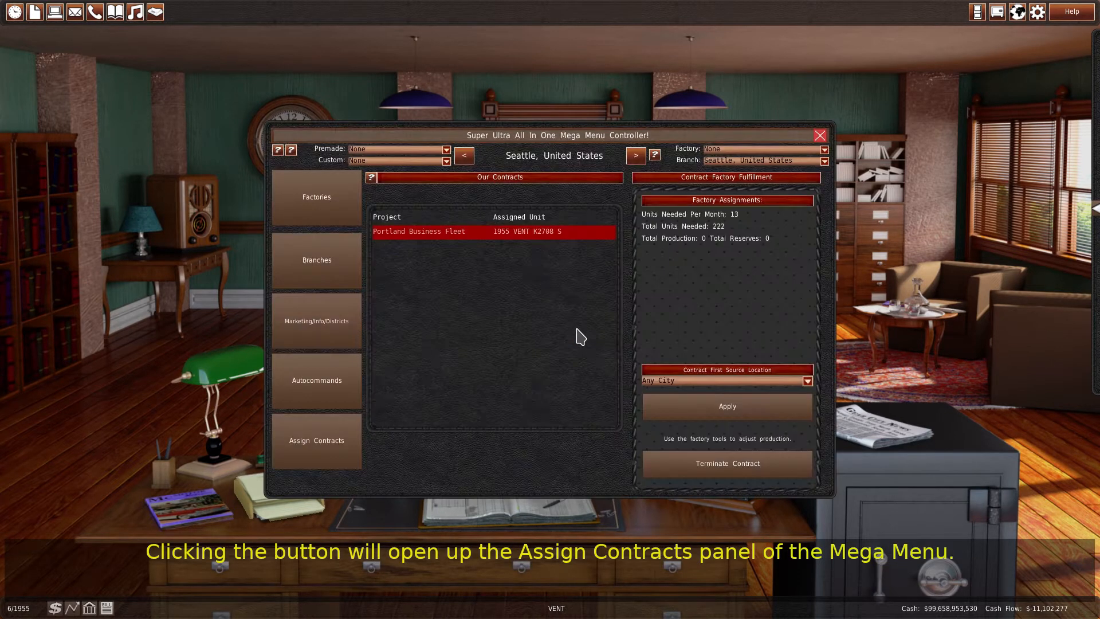
{"action": "mouse_move", "coordinate": [555, 334]}
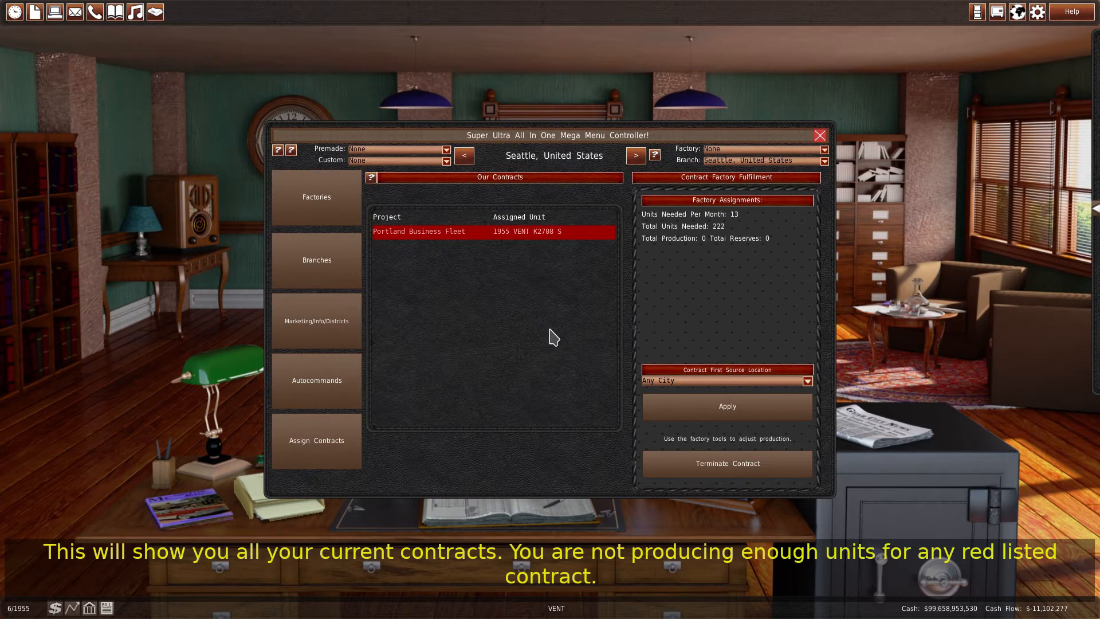
Step: Assign the 1955 VENT K2708 S to the New York factory, giving the contract 26 units
{"action": "left_click", "coordinate": [807, 381]}
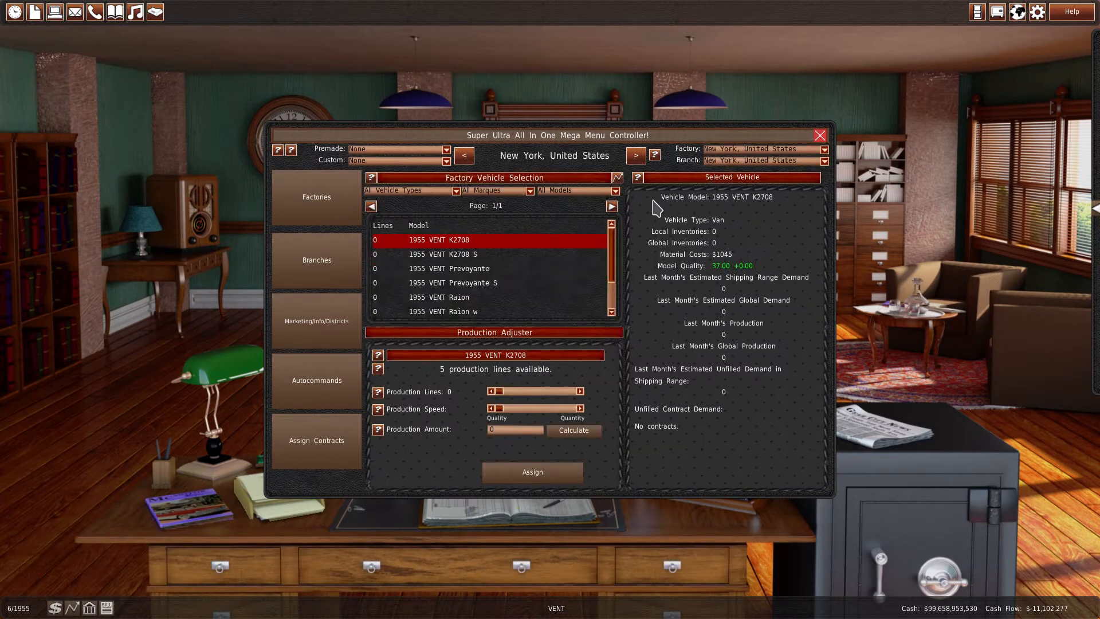
{"action": "mouse_move", "coordinate": [518, 308]}
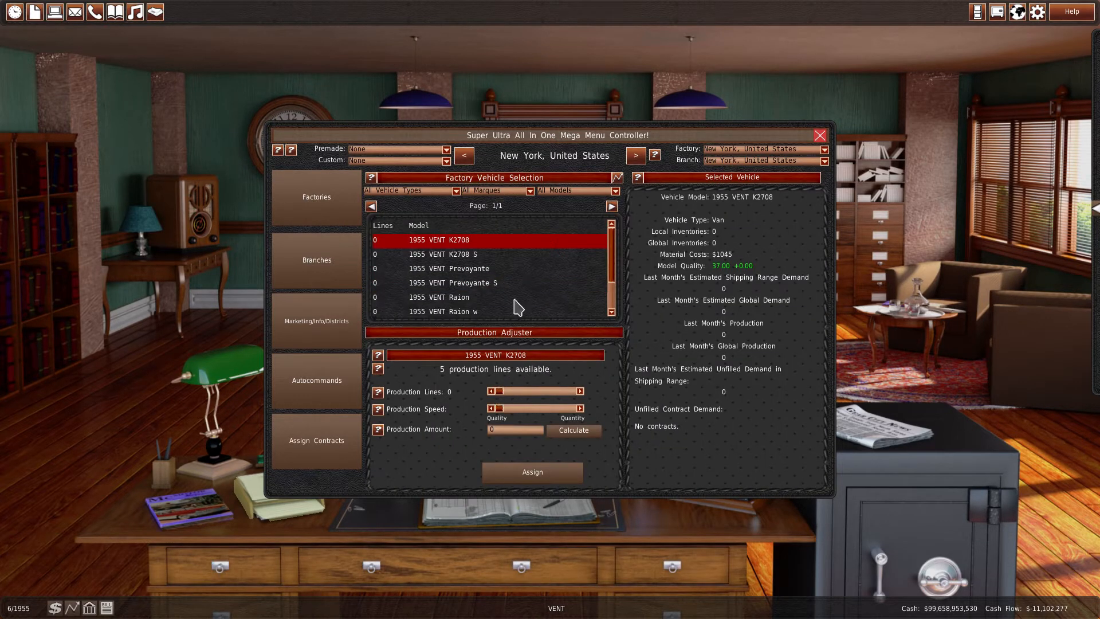
{"action": "left_click", "coordinate": [449, 254]}
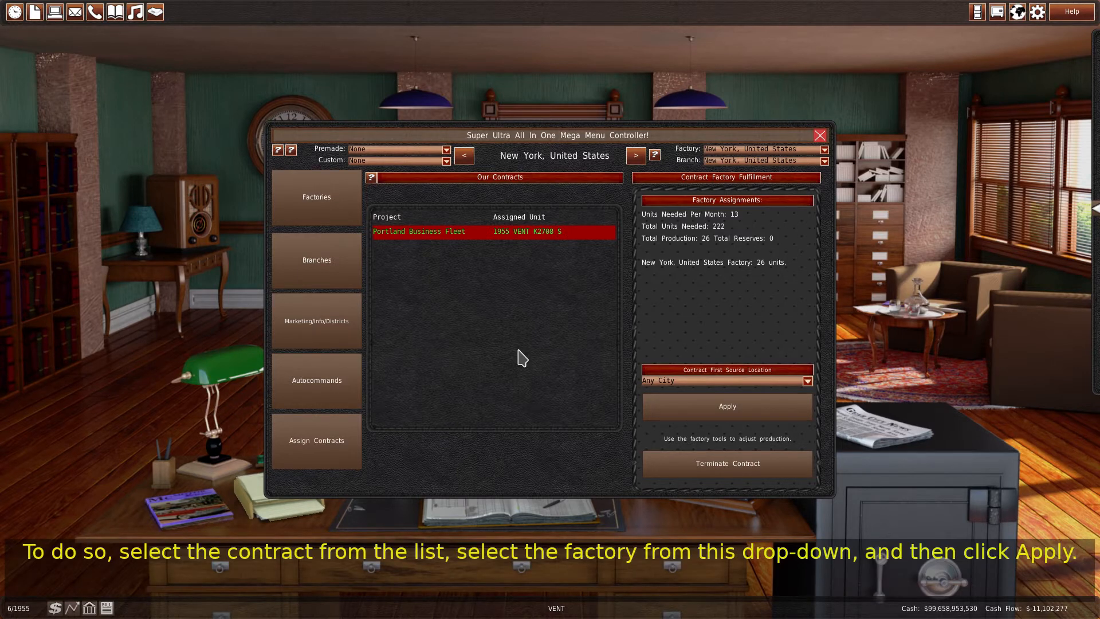
Step: Choose 'New York, United States' as the contract's first source location and apply it
{"action": "left_click", "coordinate": [806, 381]}
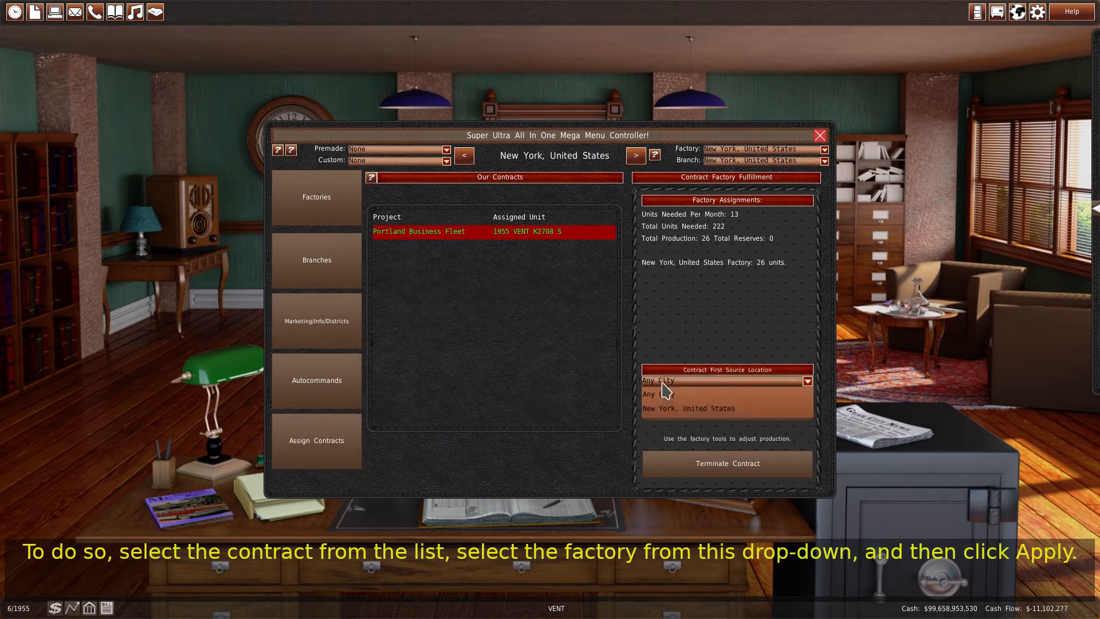
{"action": "left_click", "coordinate": [687, 408]}
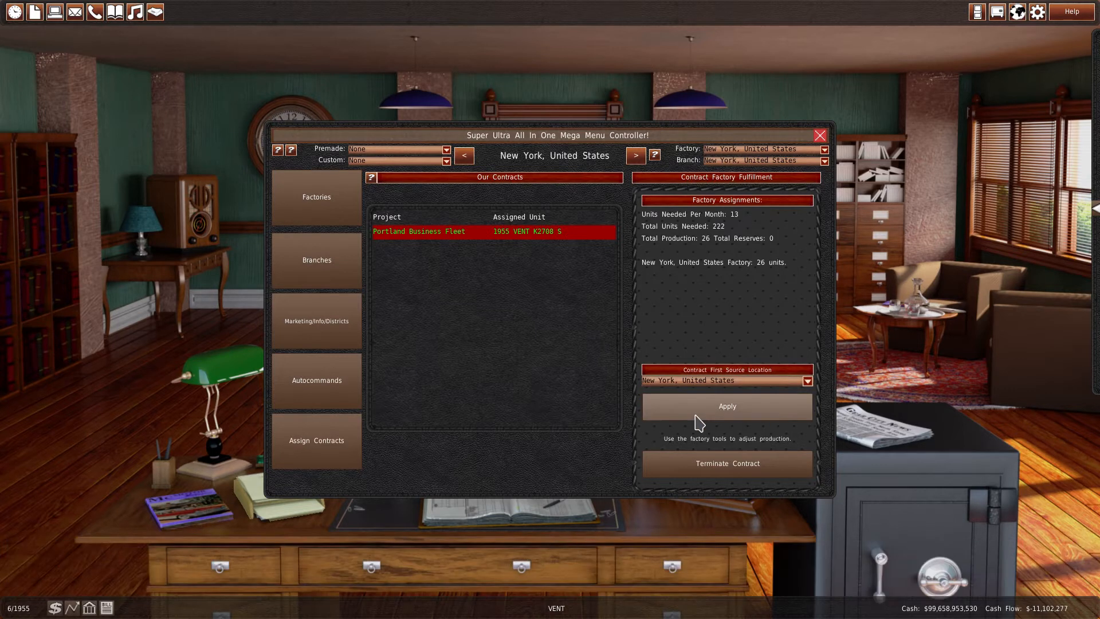
{"action": "left_click", "coordinate": [727, 406]}
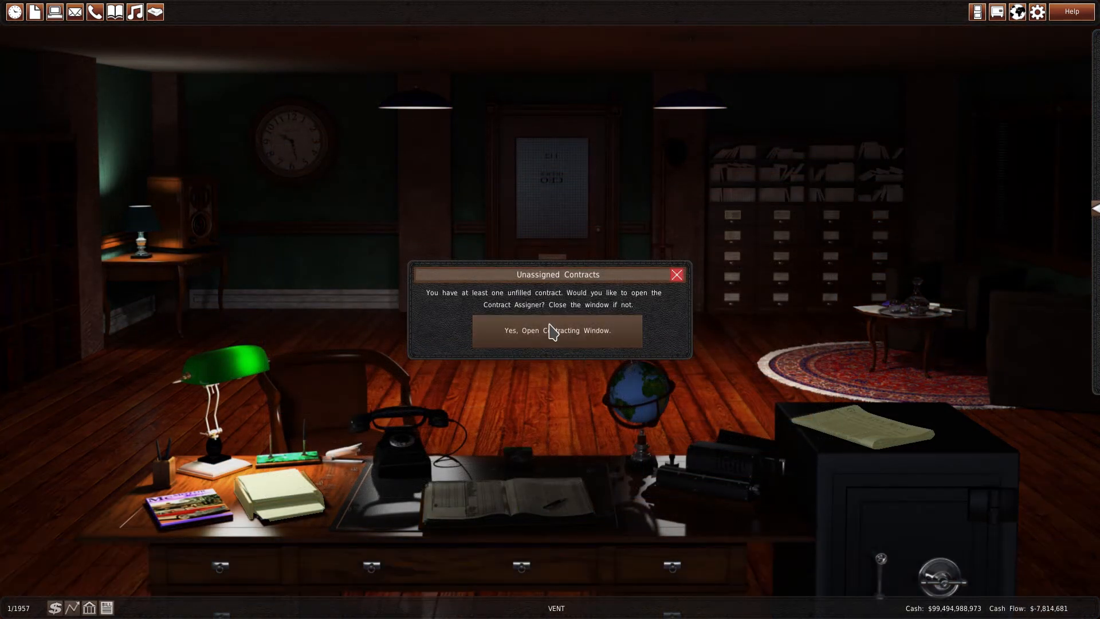
Step: Reach the Braak Racing GearCity Cup component contract's factory assignment listing New York
{"action": "left_click", "coordinate": [557, 330]}
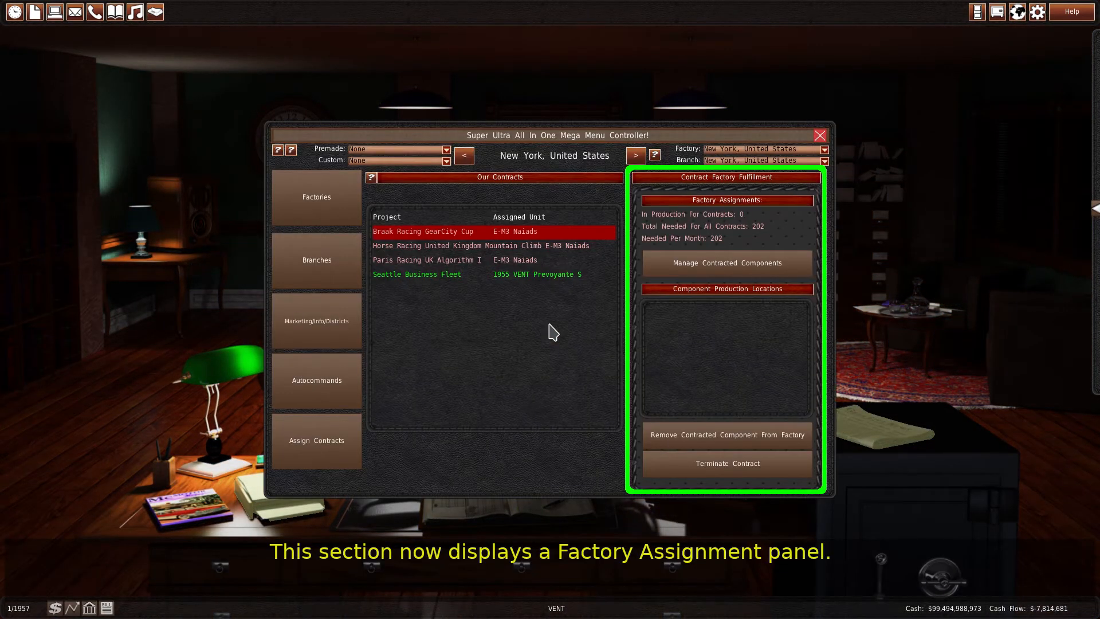
{"action": "left_click", "coordinate": [492, 245]}
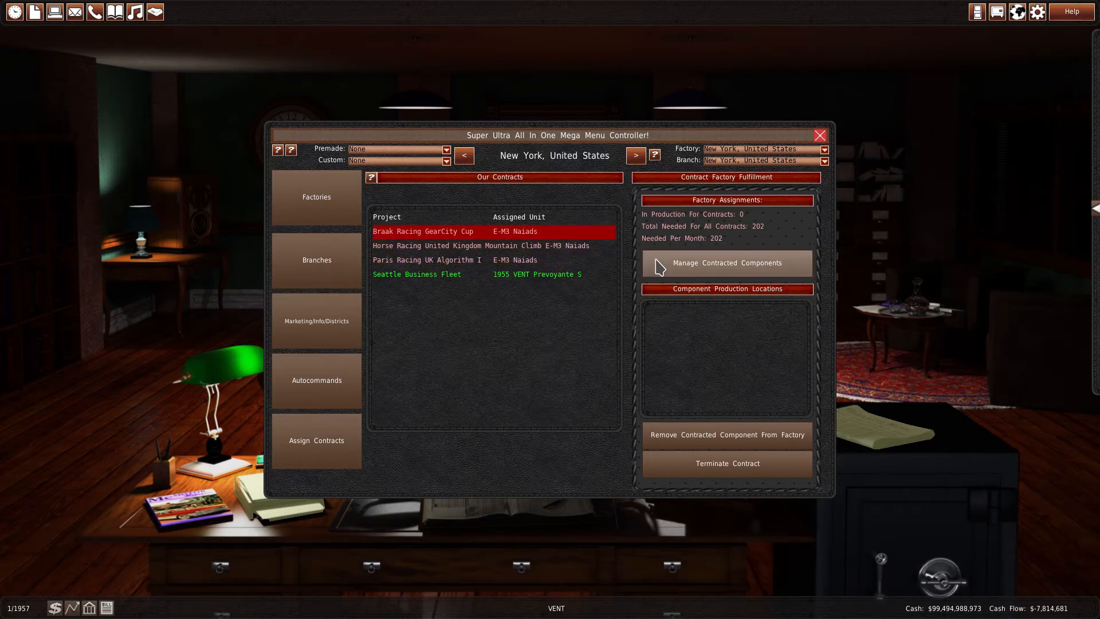
{"action": "left_click", "coordinate": [727, 264]}
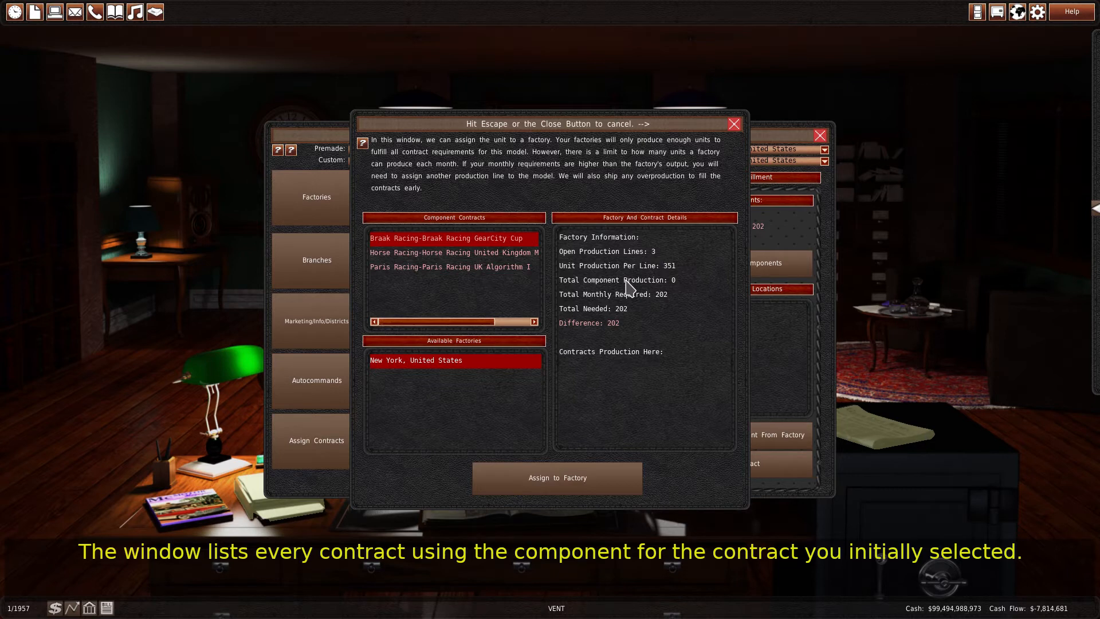
{"action": "mouse_move", "coordinate": [558, 391]}
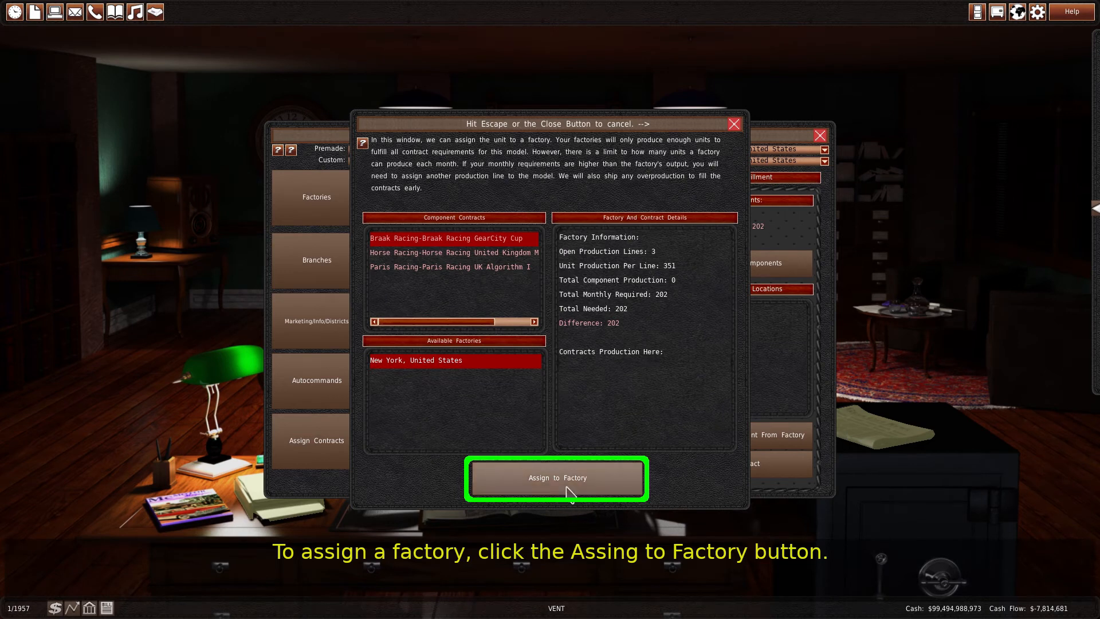
Step: Assign the E-M3 Naiads contracts to New York, covering all three with 351 units
{"action": "left_click", "coordinate": [555, 478]}
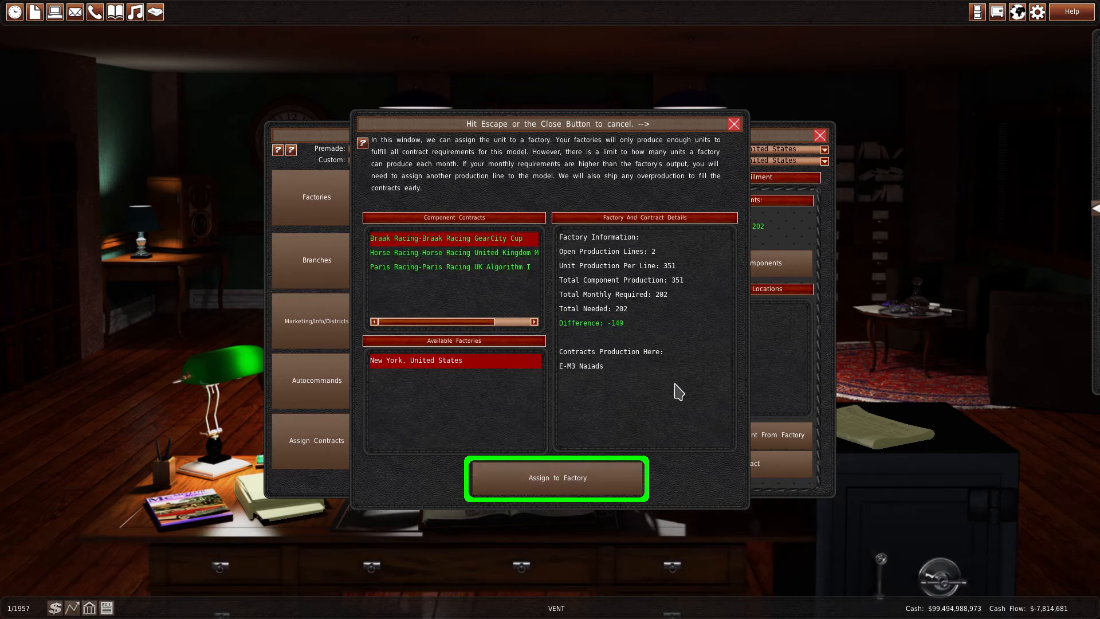
{"action": "mouse_move", "coordinate": [556, 477]}
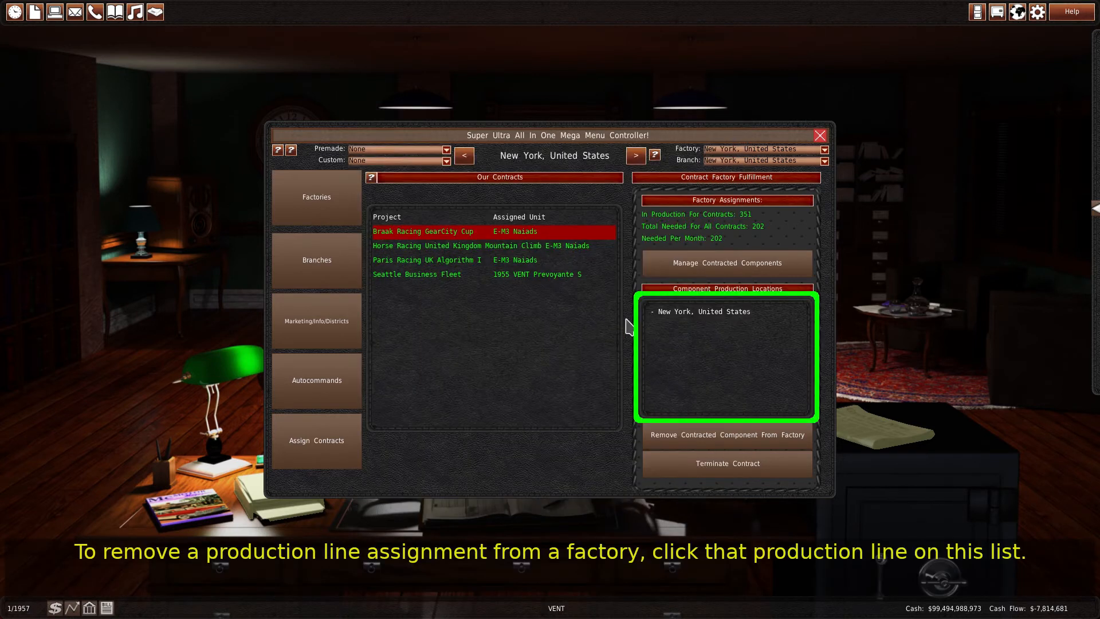
{"action": "mouse_move", "coordinate": [622, 341]}
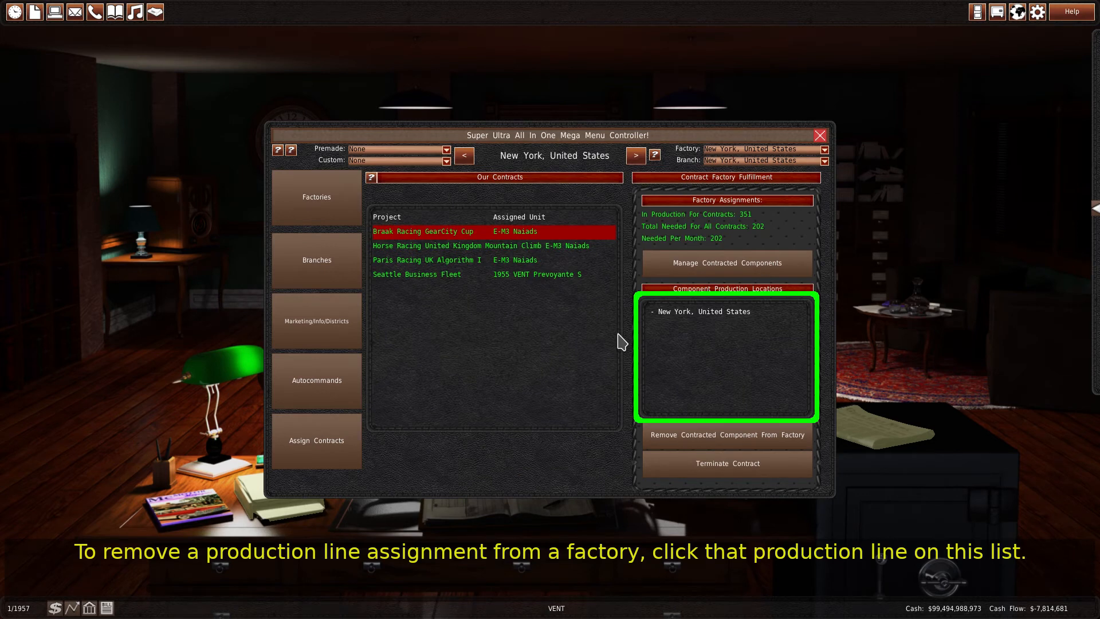
{"action": "left_click", "coordinate": [726, 312]}
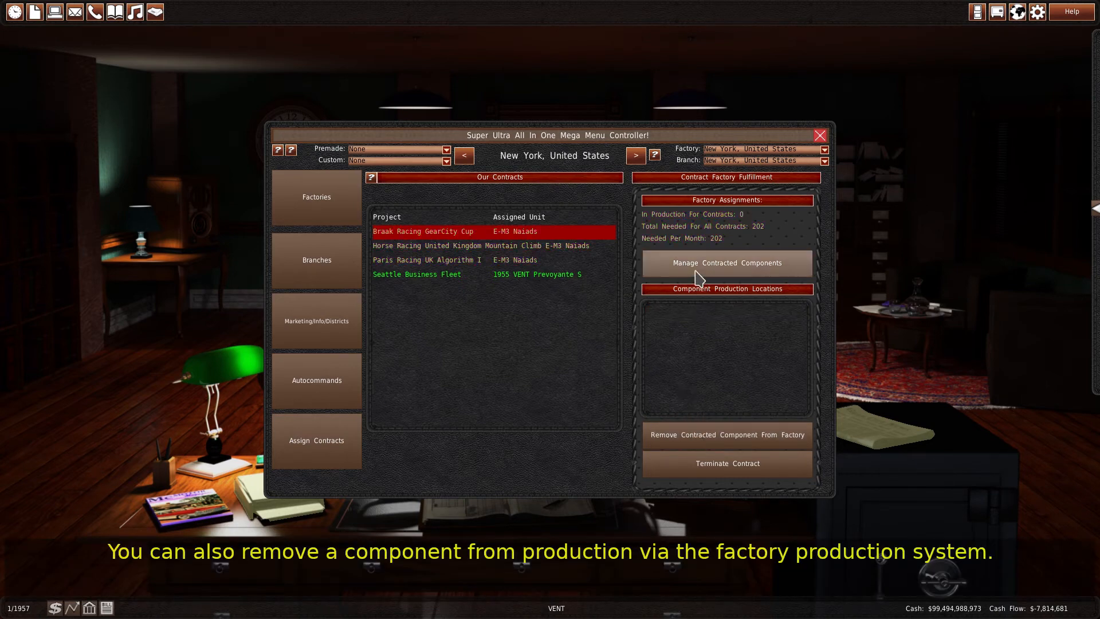
{"action": "left_click", "coordinate": [727, 263]}
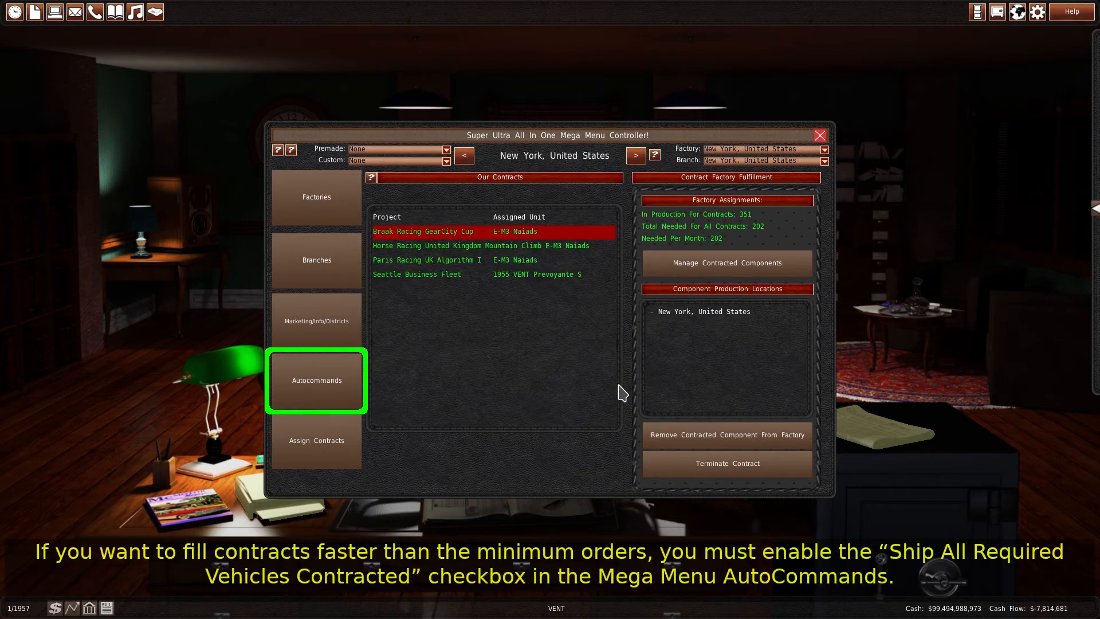
Step: In Autocommands, tick Auto Produce with Ship All Required Vehicles Contracted kept on
{"action": "left_click", "coordinate": [316, 381]}
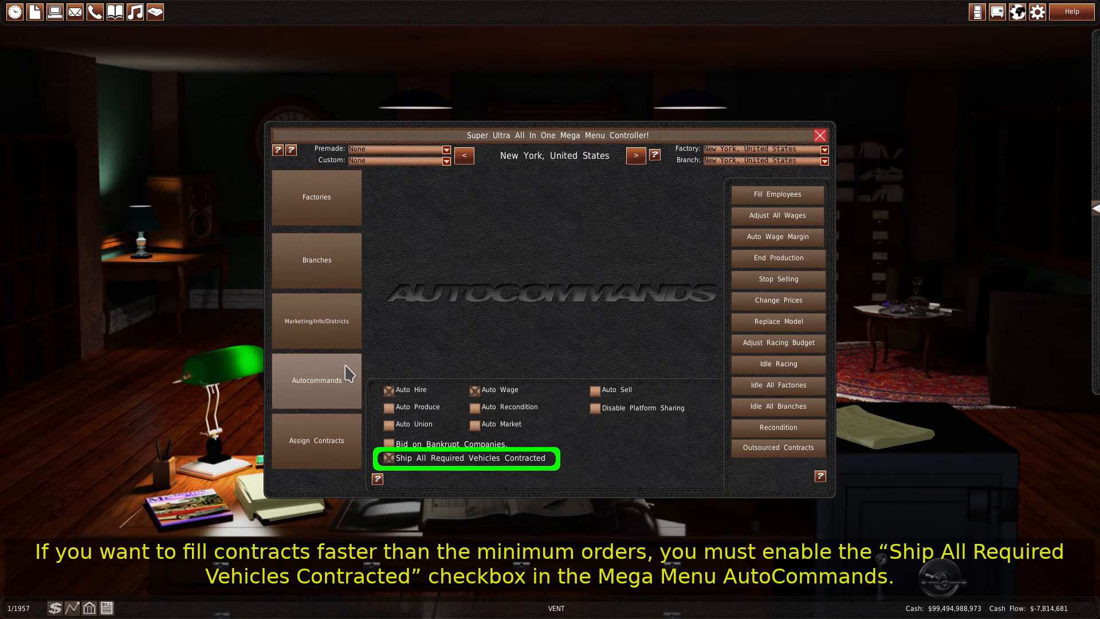
{"action": "mouse_move", "coordinate": [368, 442]}
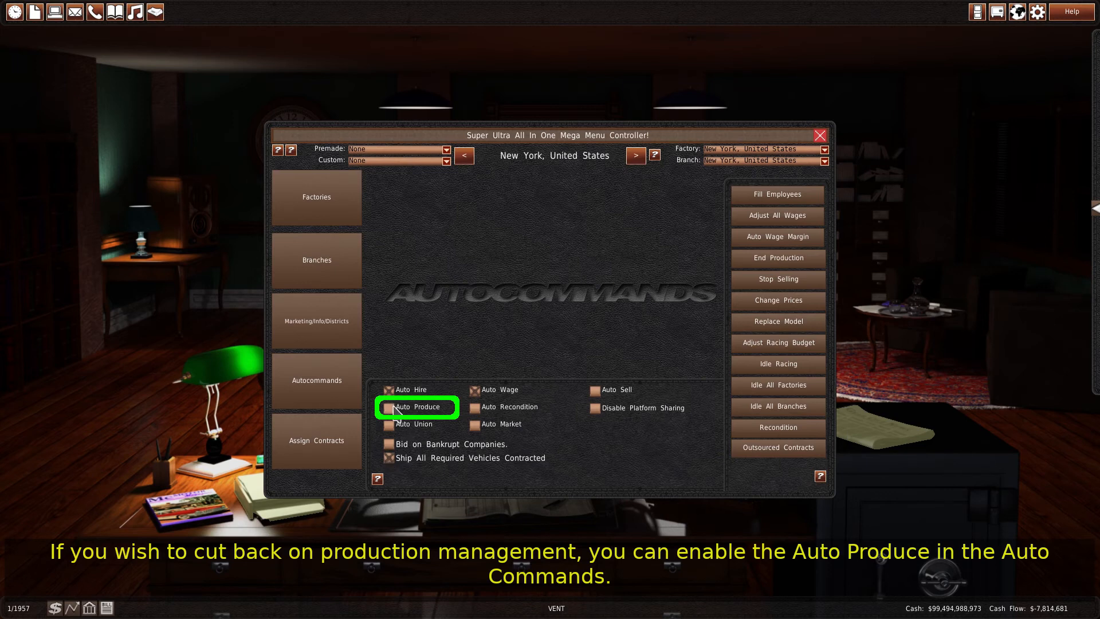
{"action": "left_click", "coordinate": [389, 407]}
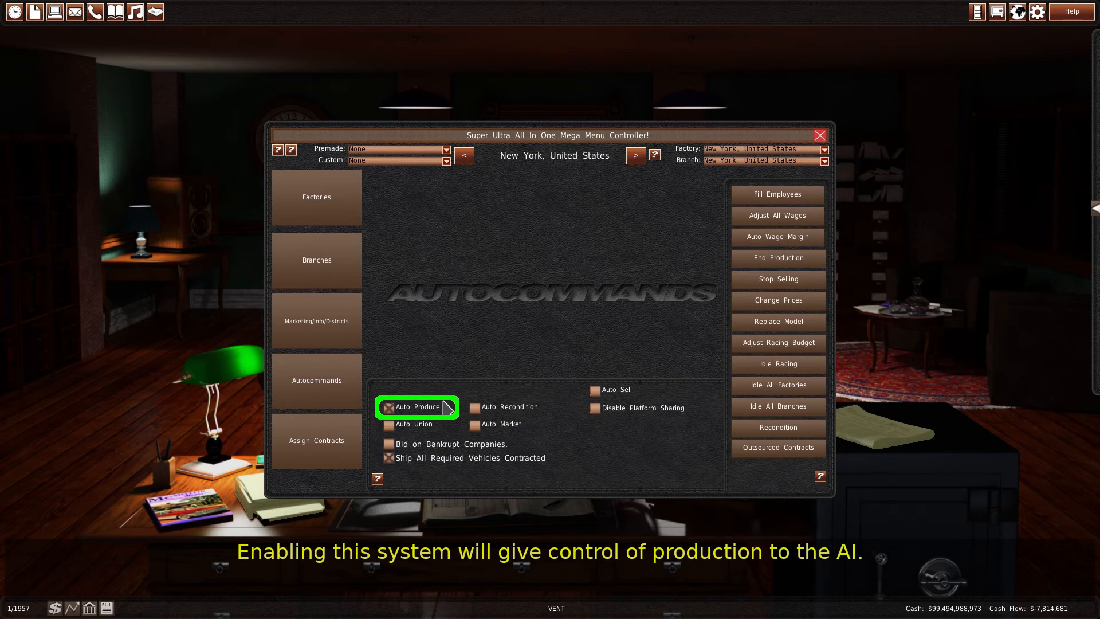
{"action": "left_click", "coordinate": [317, 440]}
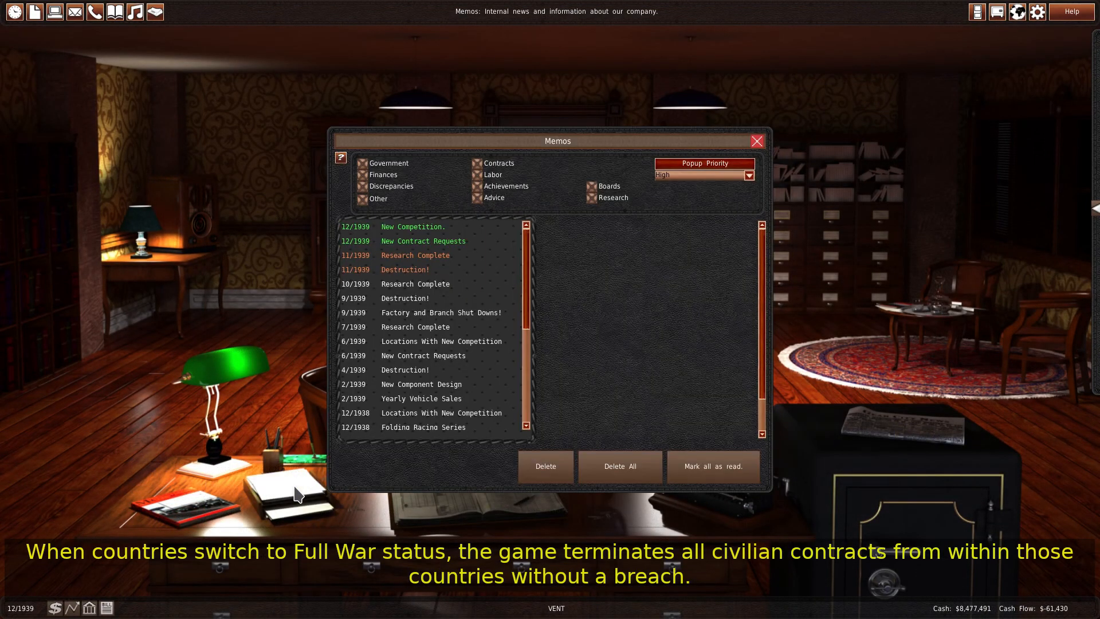
Step: Read through the 12/1939 New Contract Requests memo's biddable and blocked projects
{"action": "left_click", "coordinate": [423, 240]}
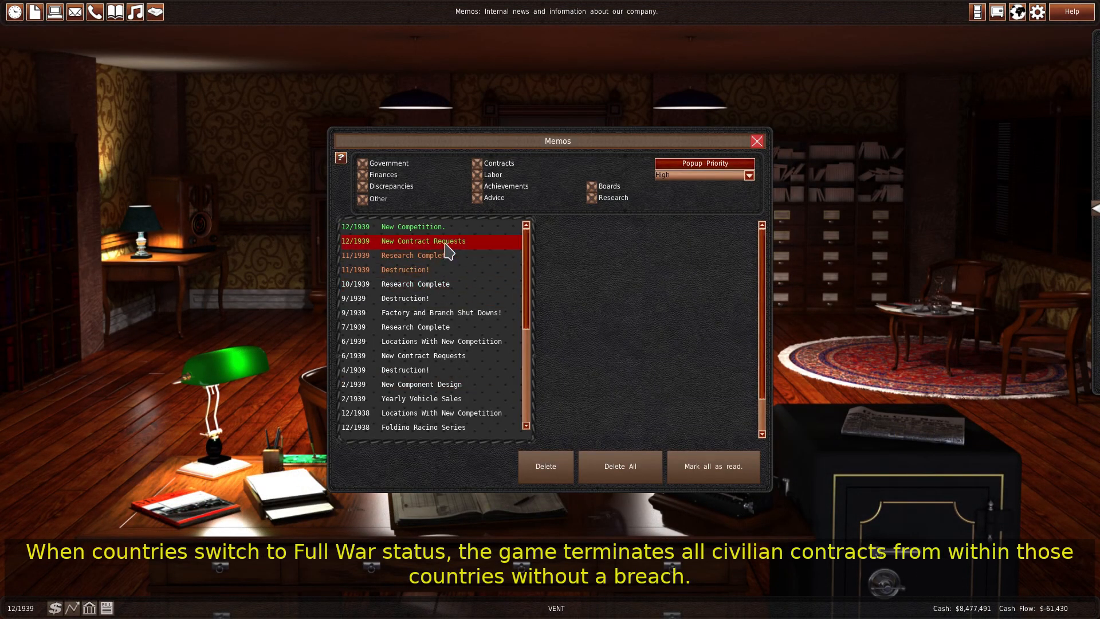
{"action": "left_click", "coordinate": [424, 241]}
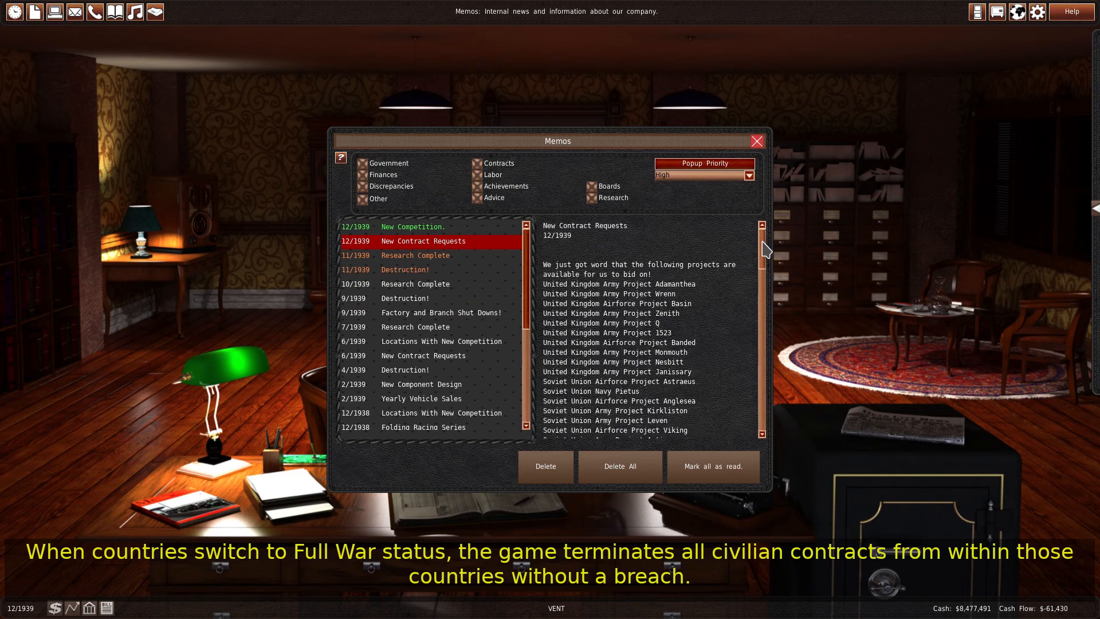
{"action": "scroll", "scroll_direction": "down", "scroll_amount": 3}
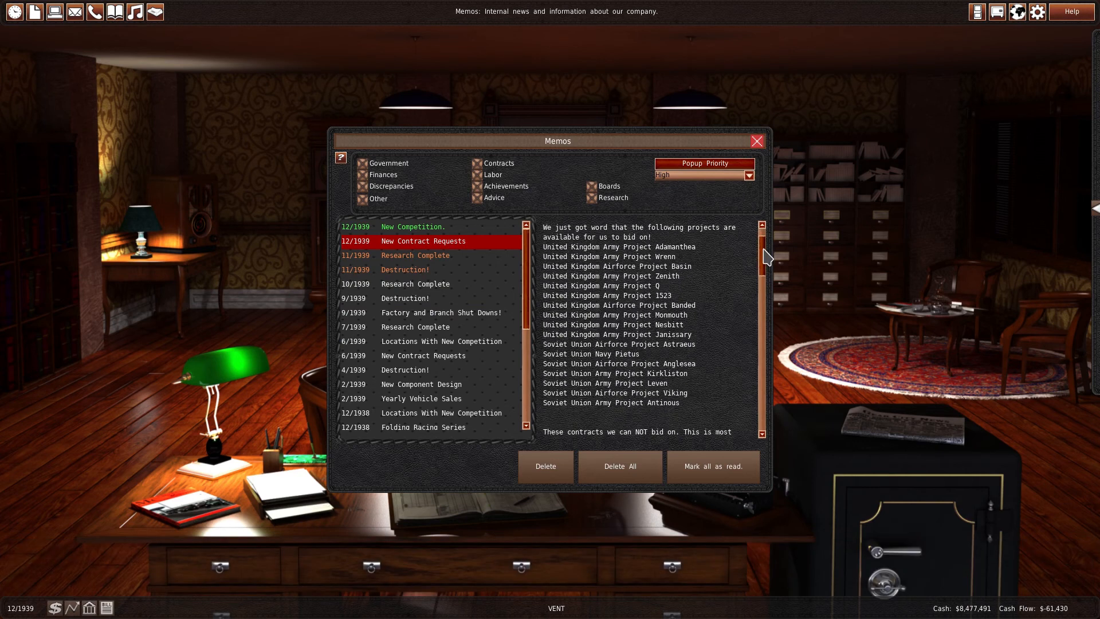
{"action": "scroll", "scroll_direction": "down", "scroll_amount": 3}
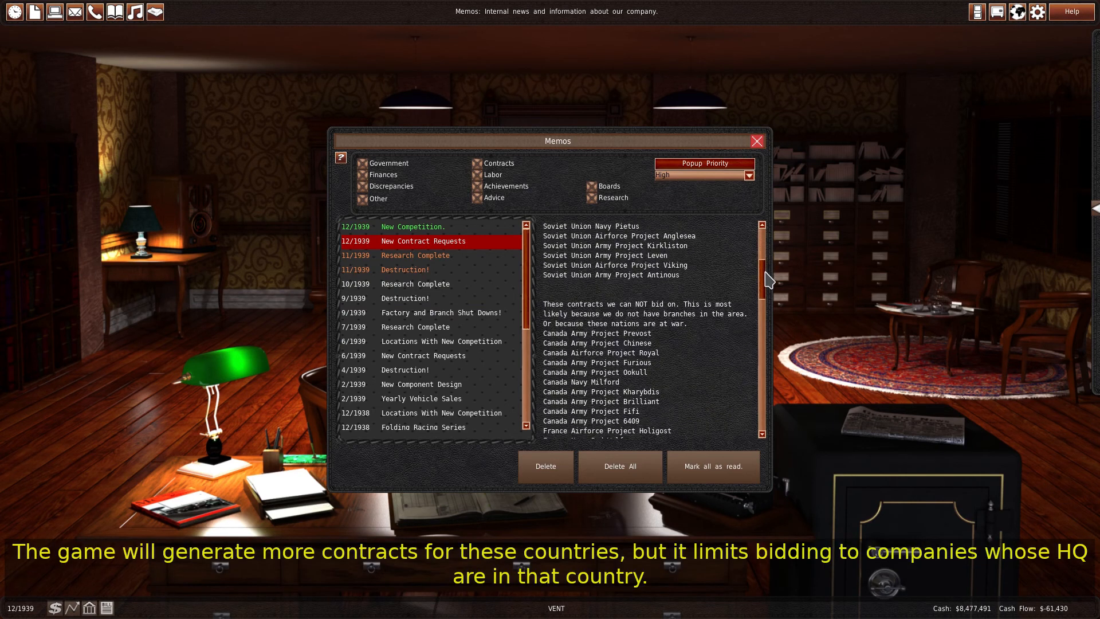
{"action": "scroll", "scroll_direction": "down", "scroll_amount": 3}
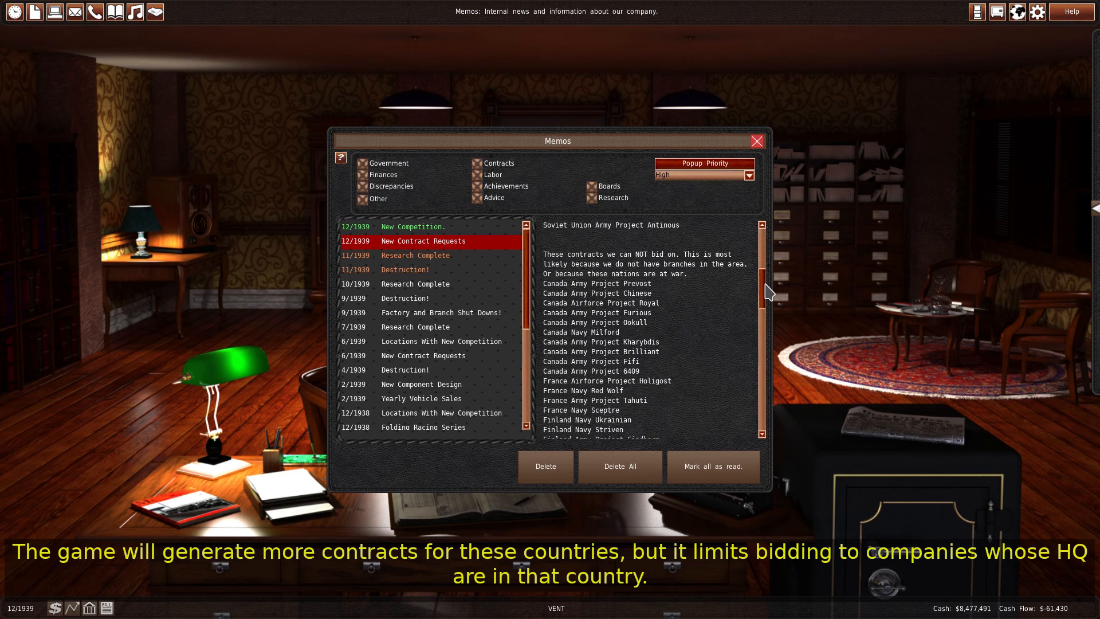
{"action": "scroll", "scroll_direction": "down", "scroll_amount": 3}
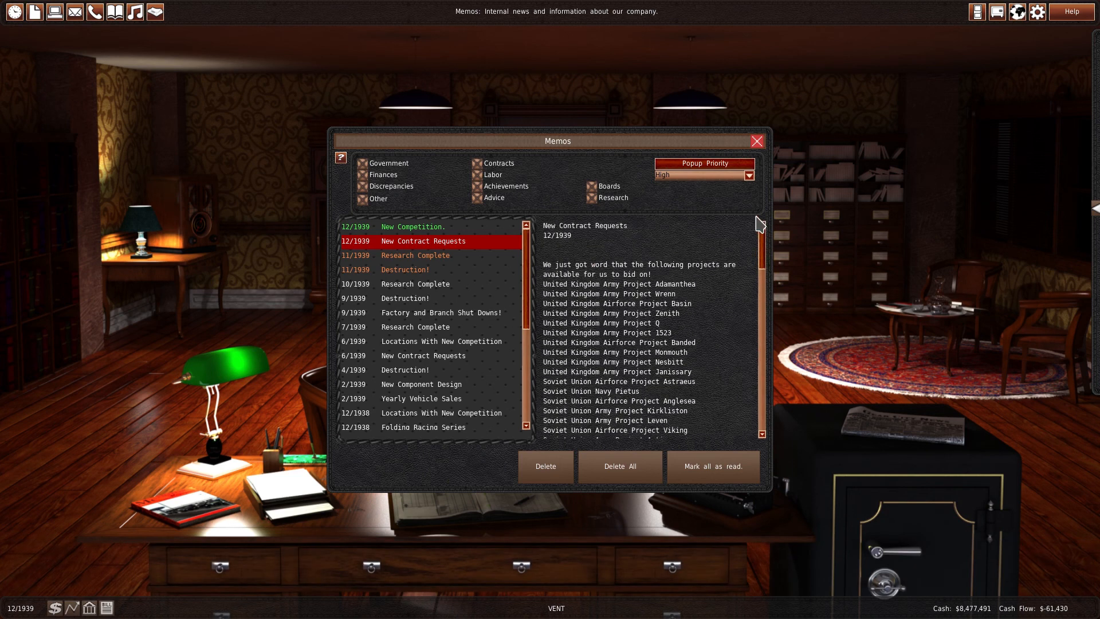
Step: Switch to the world map and show its list of map data views
{"action": "left_click", "coordinate": [757, 140]}
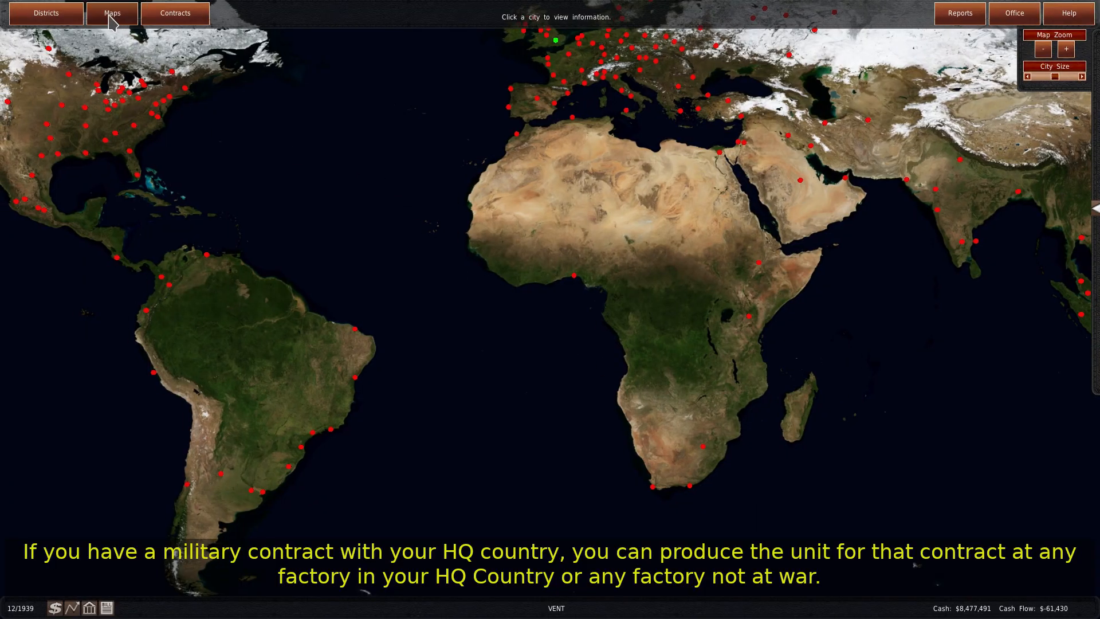
{"action": "left_click", "coordinate": [111, 13]}
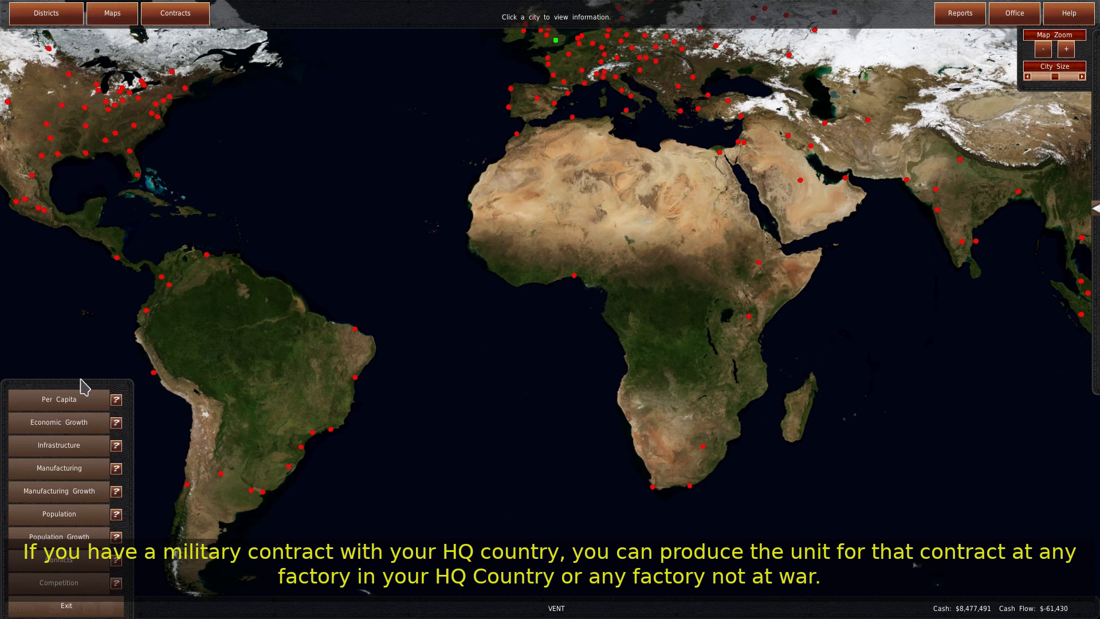